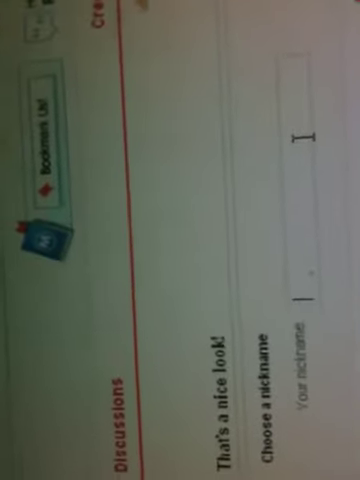
pyautogui.write('lilly_bug')
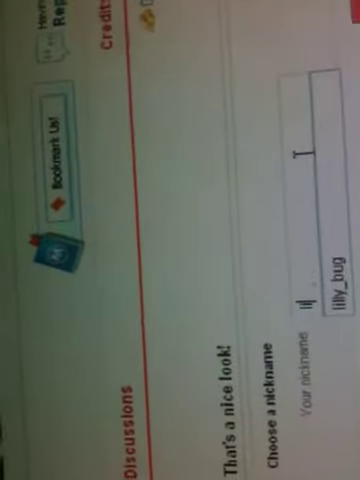